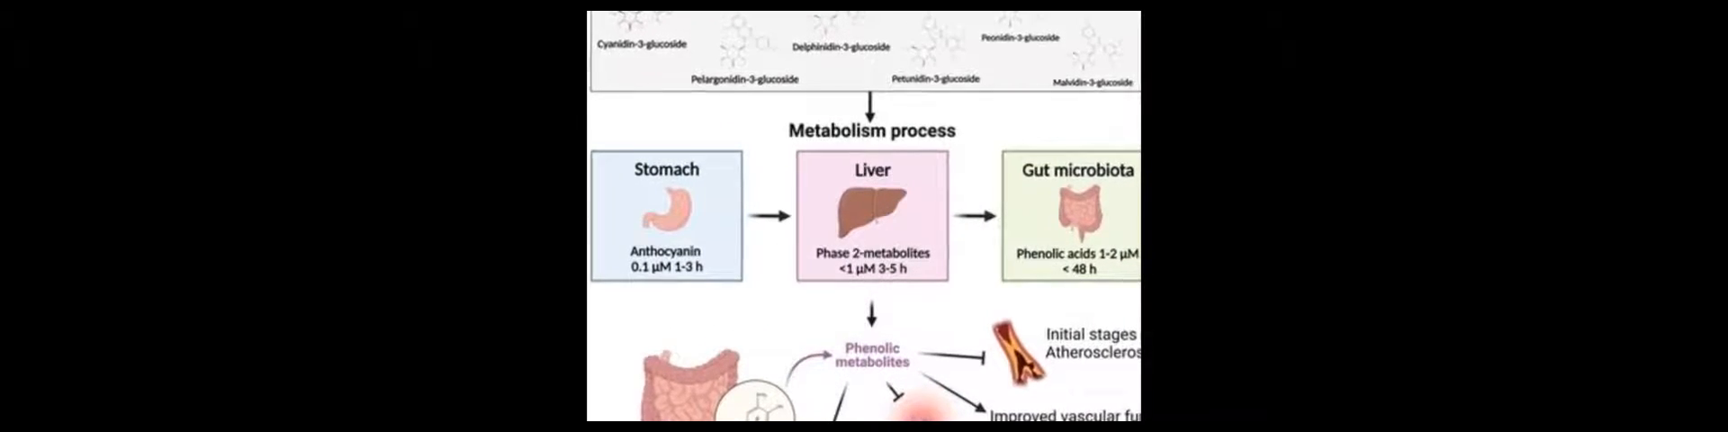
pyautogui.scroll(-3)
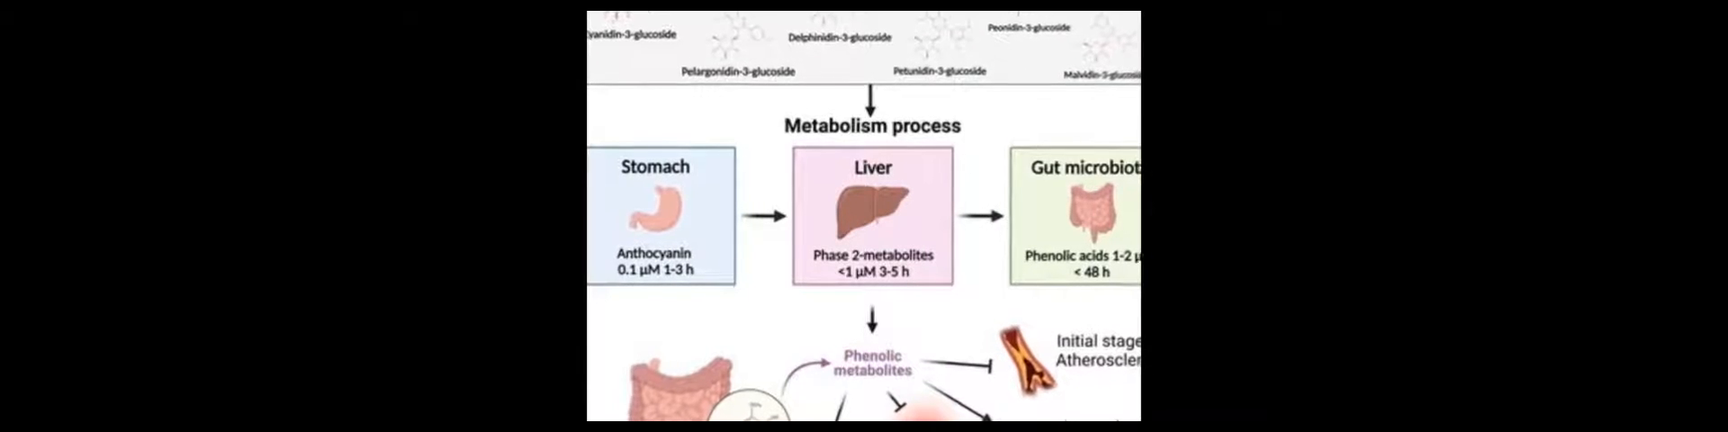